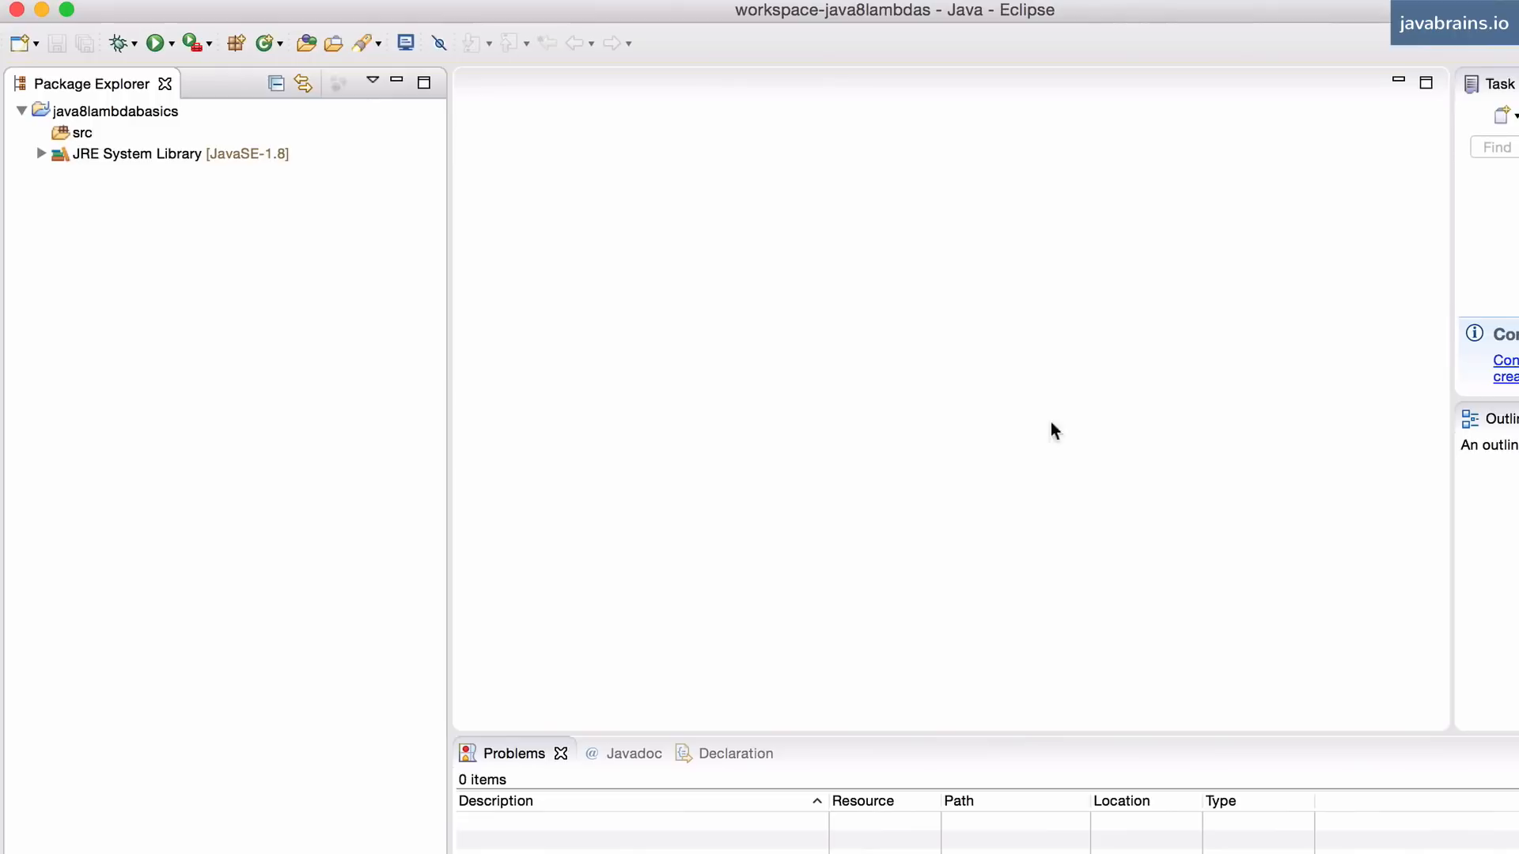
- Create a new Java class named Greeter from the src folder's New > Class wizard
right_click(83, 133)
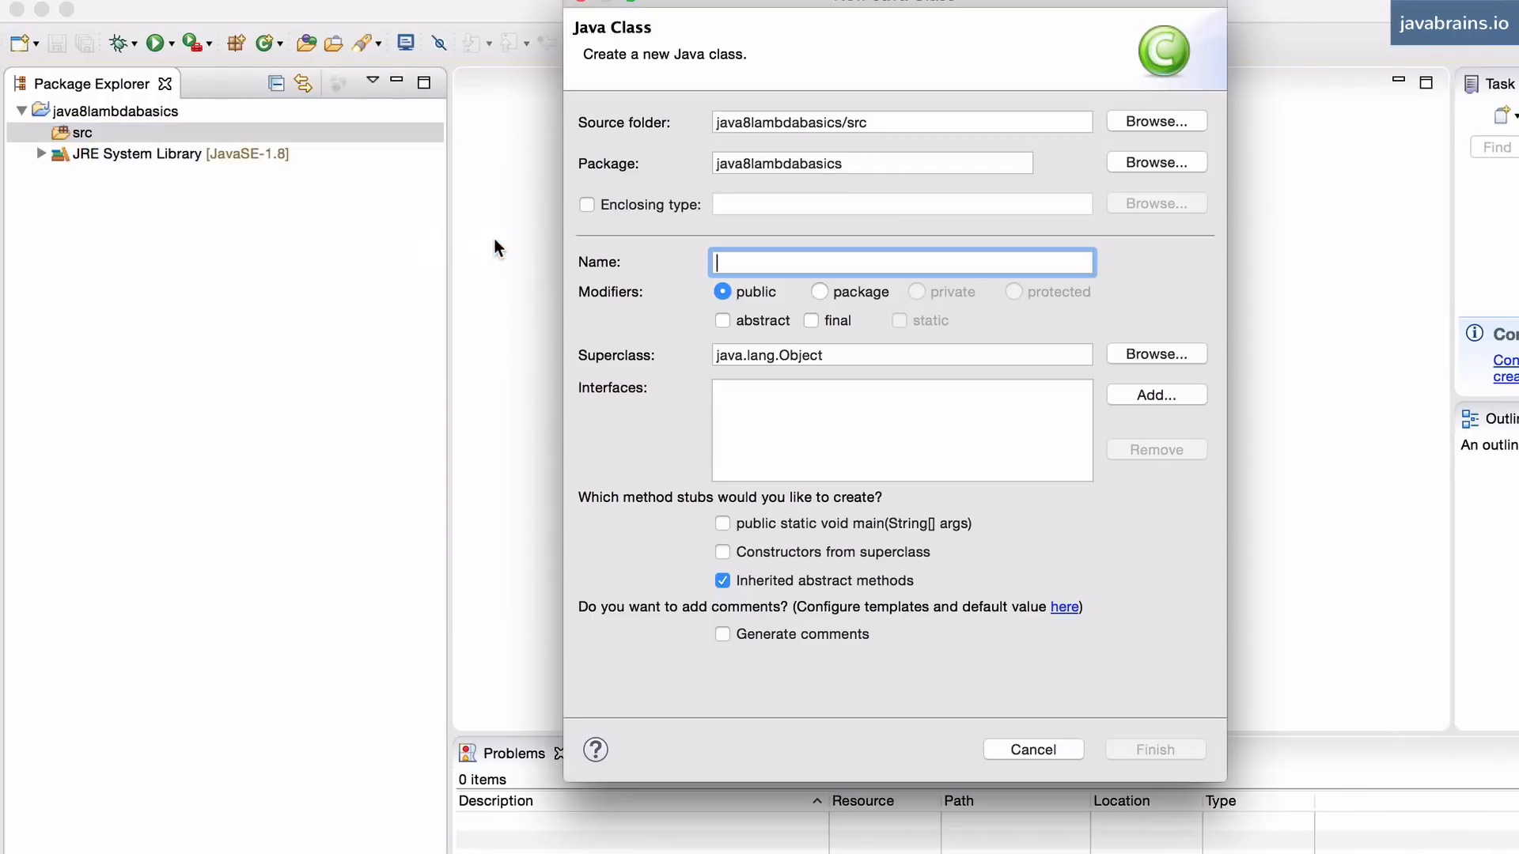
type("Greeter")
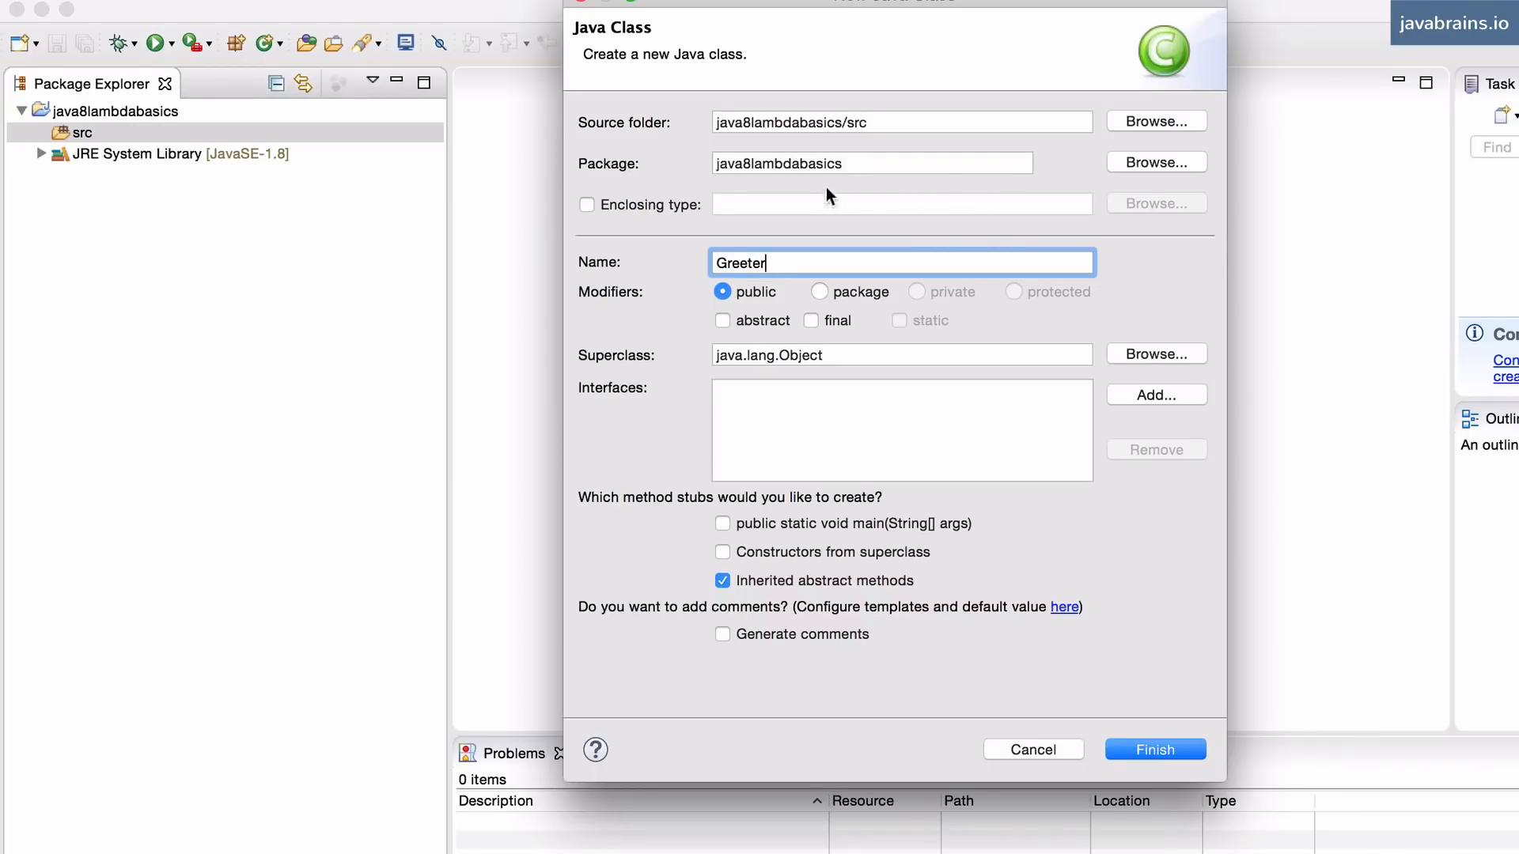
left_click(1154, 748)
type("System.")
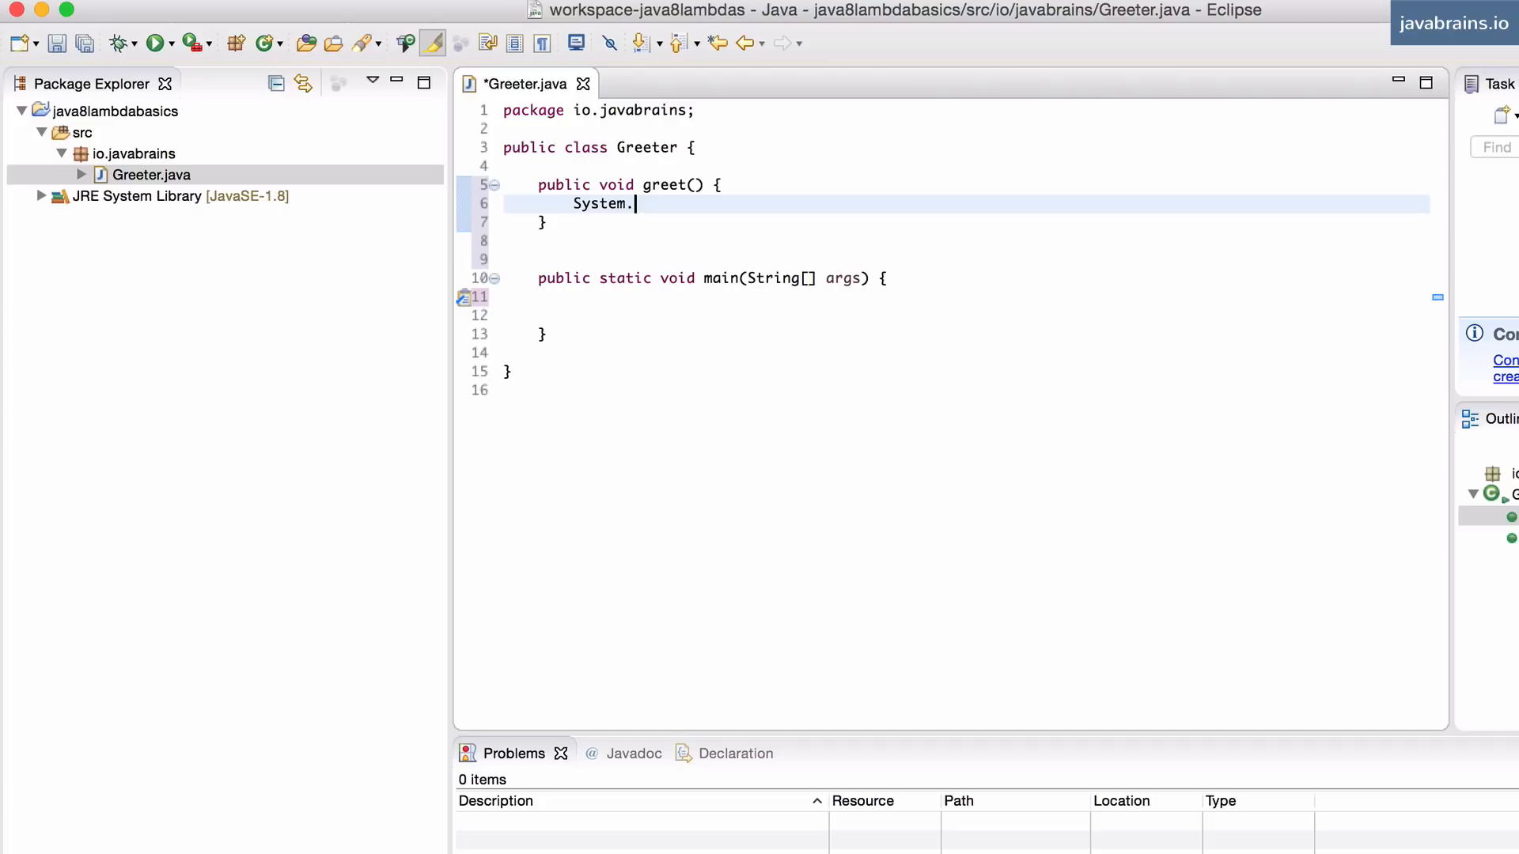
- Write greet() to print "Hello world!" and start calling it on a Greeter instance in main
type("out.print(\"Hello world!\");")
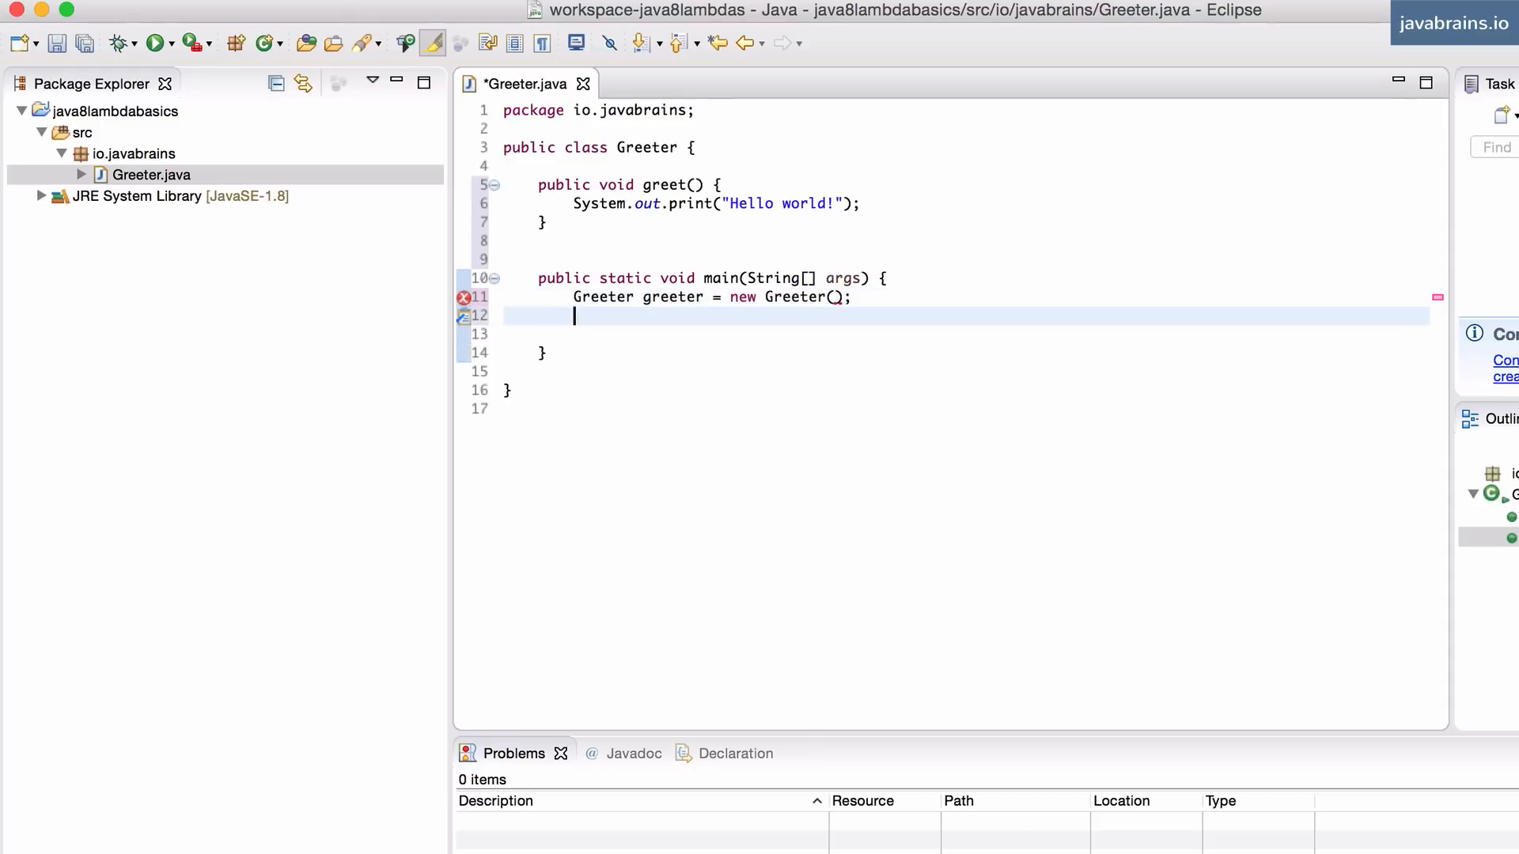
type("greeter.greet();")
left_click(964, 183)
type("Greeting greeting")
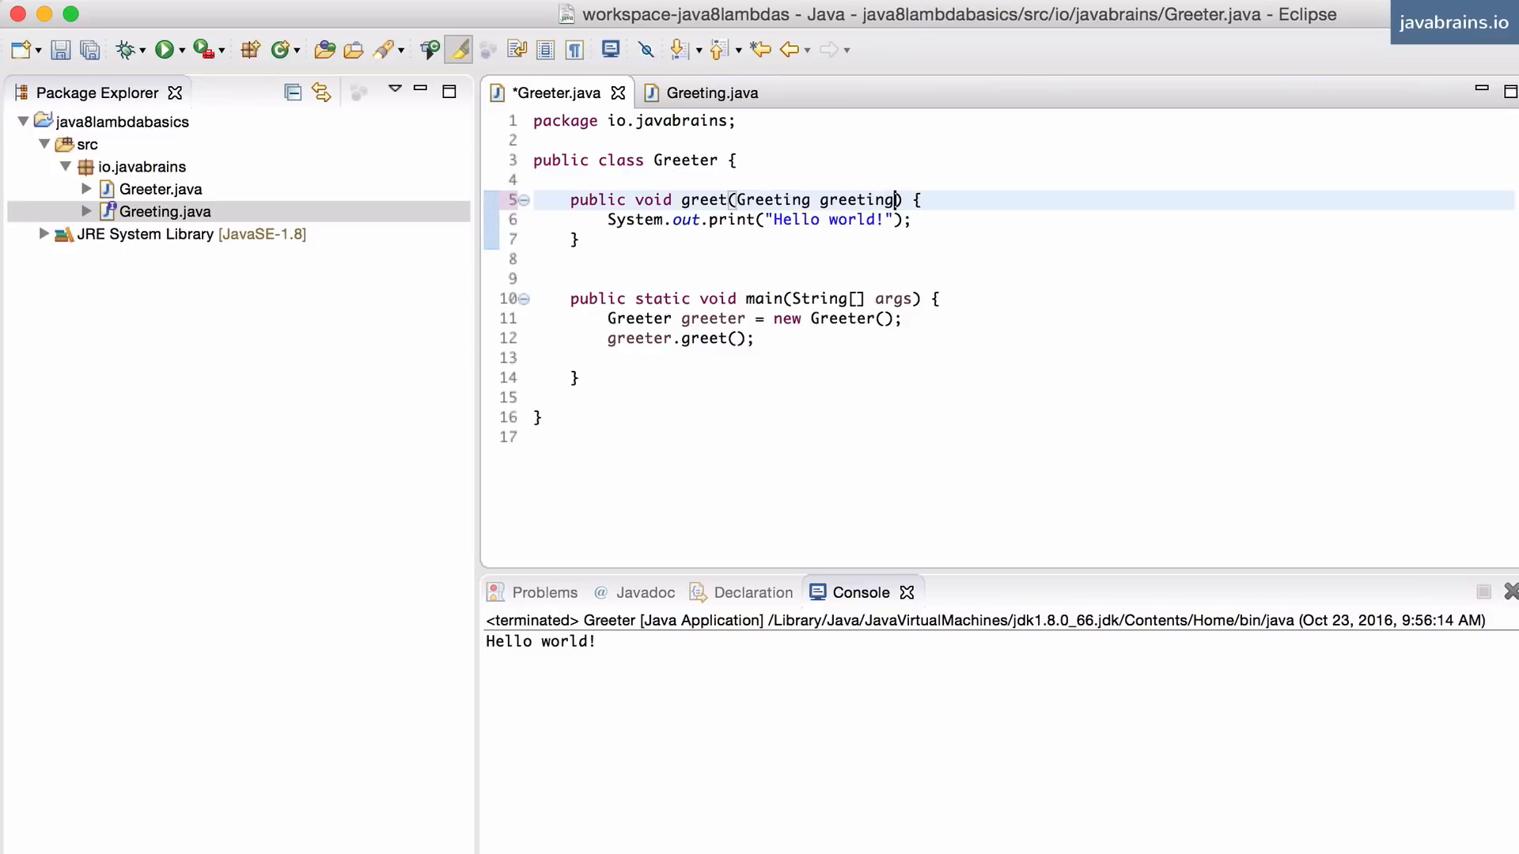
- Replace the print statement in greet with greeting.perform();
double_click(856, 199)
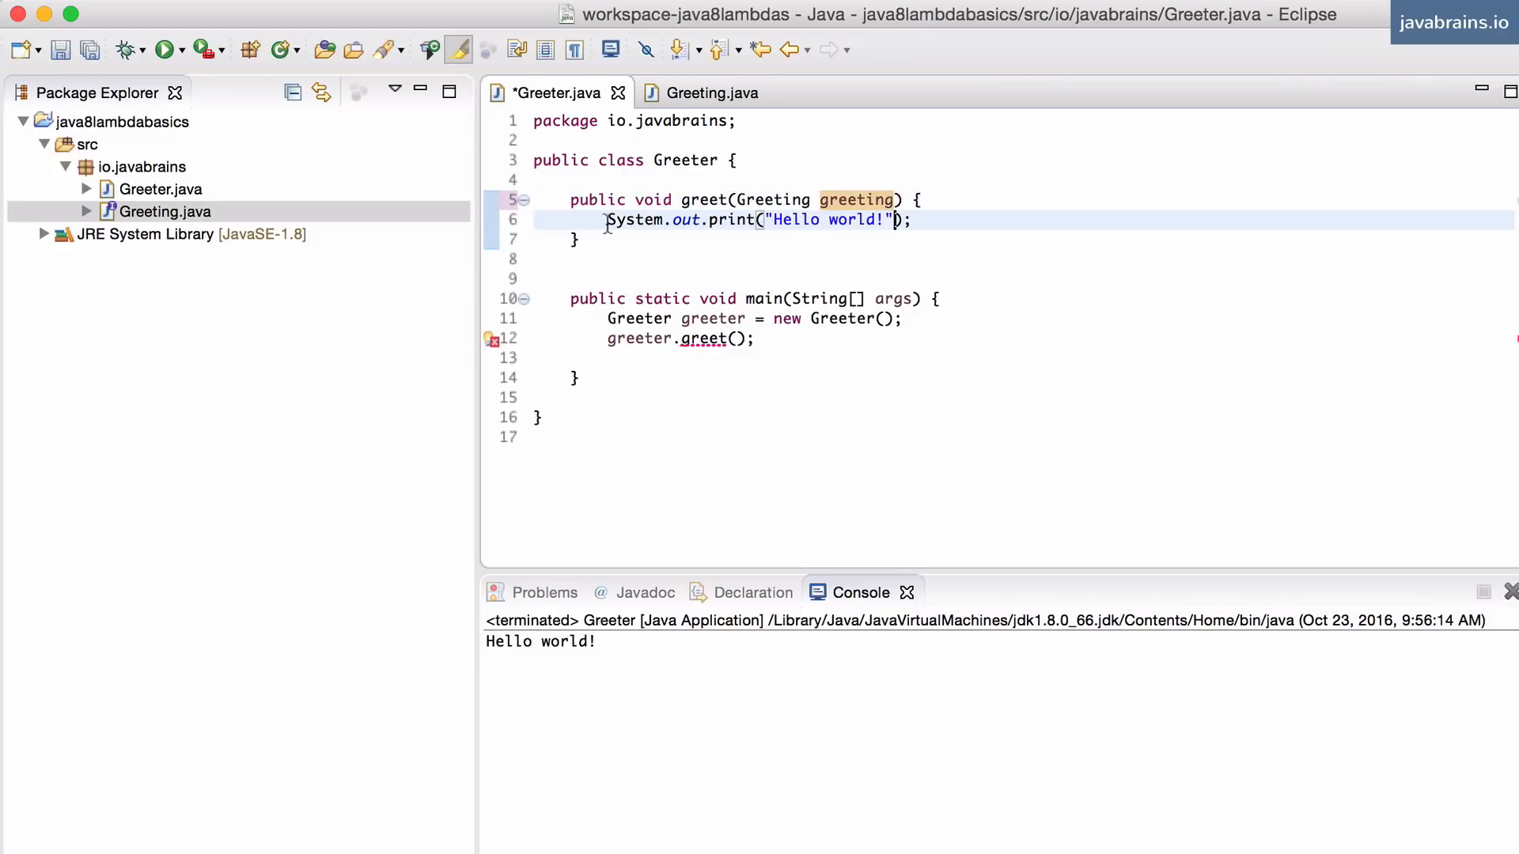
type("greeting.perform();")
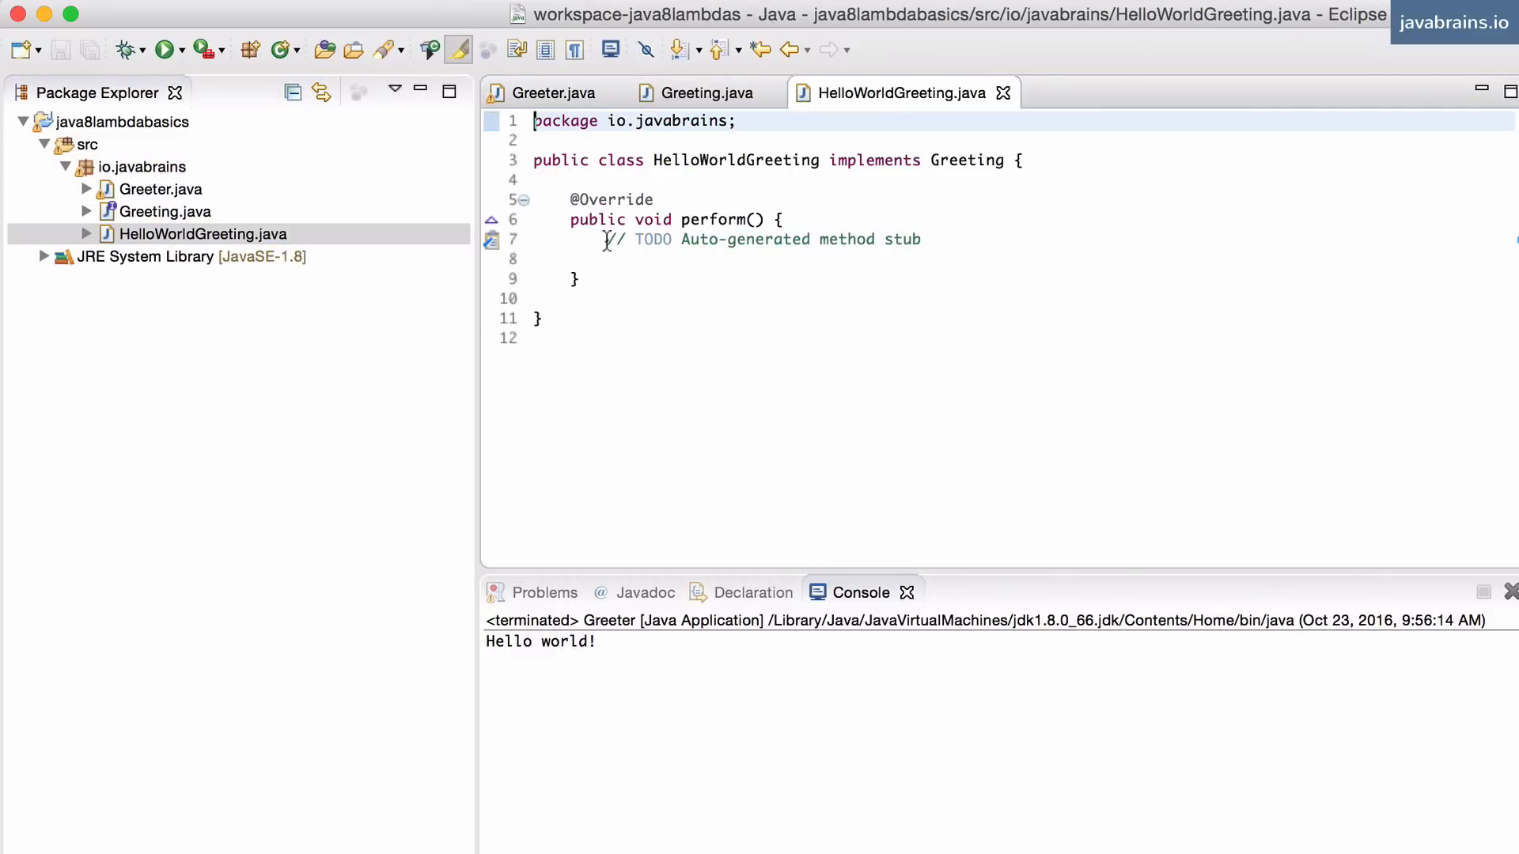
- Fill HelloWorldGreeting's perform() with System.out.print("Hello world!"); and return to Greeter.java
type("System.out.print(\"Hello world!\");")
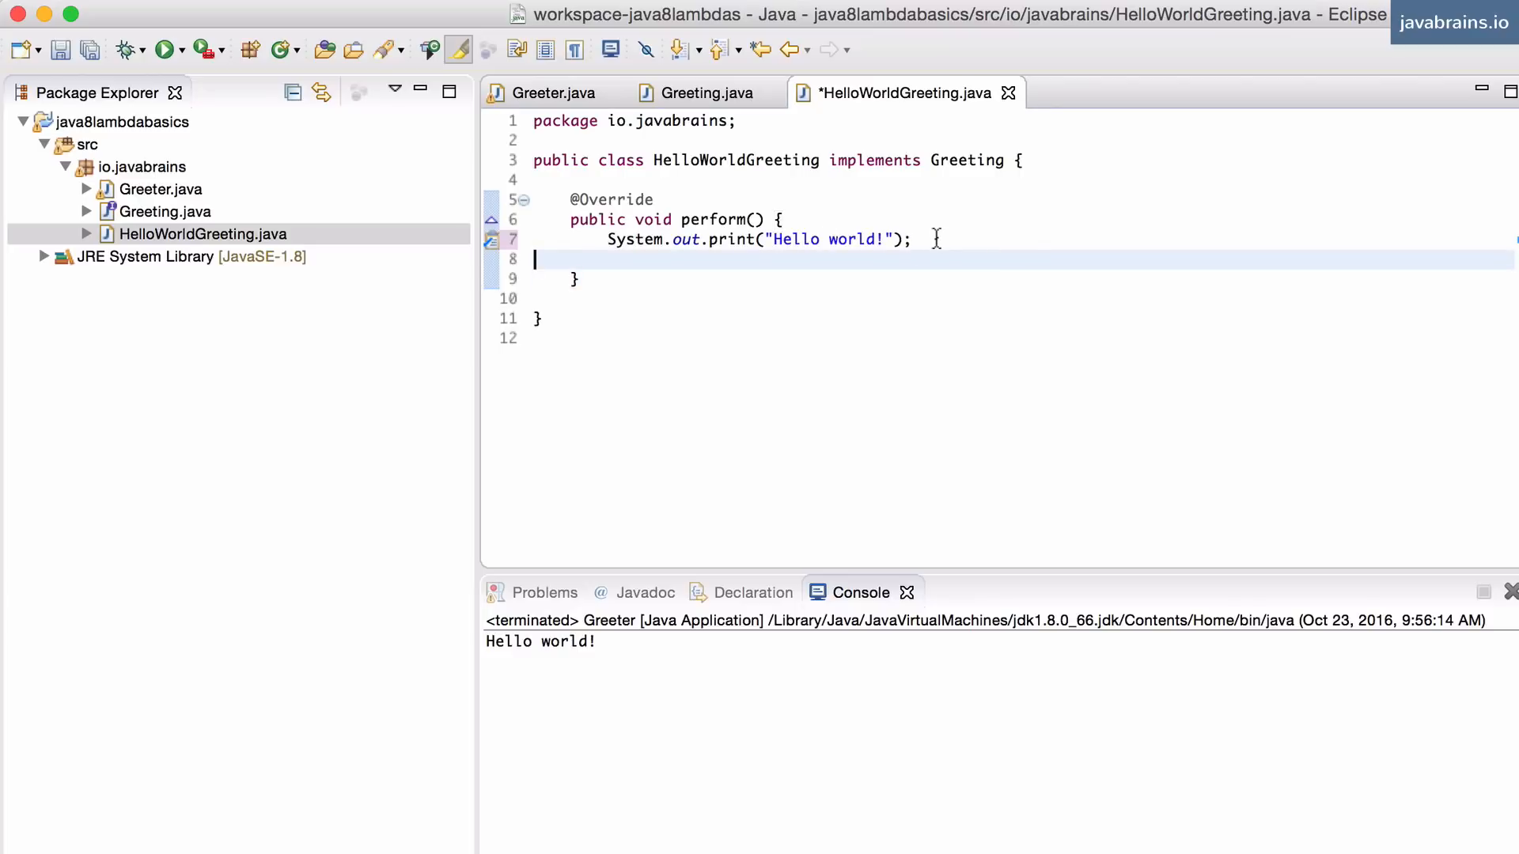
left_click(552, 92)
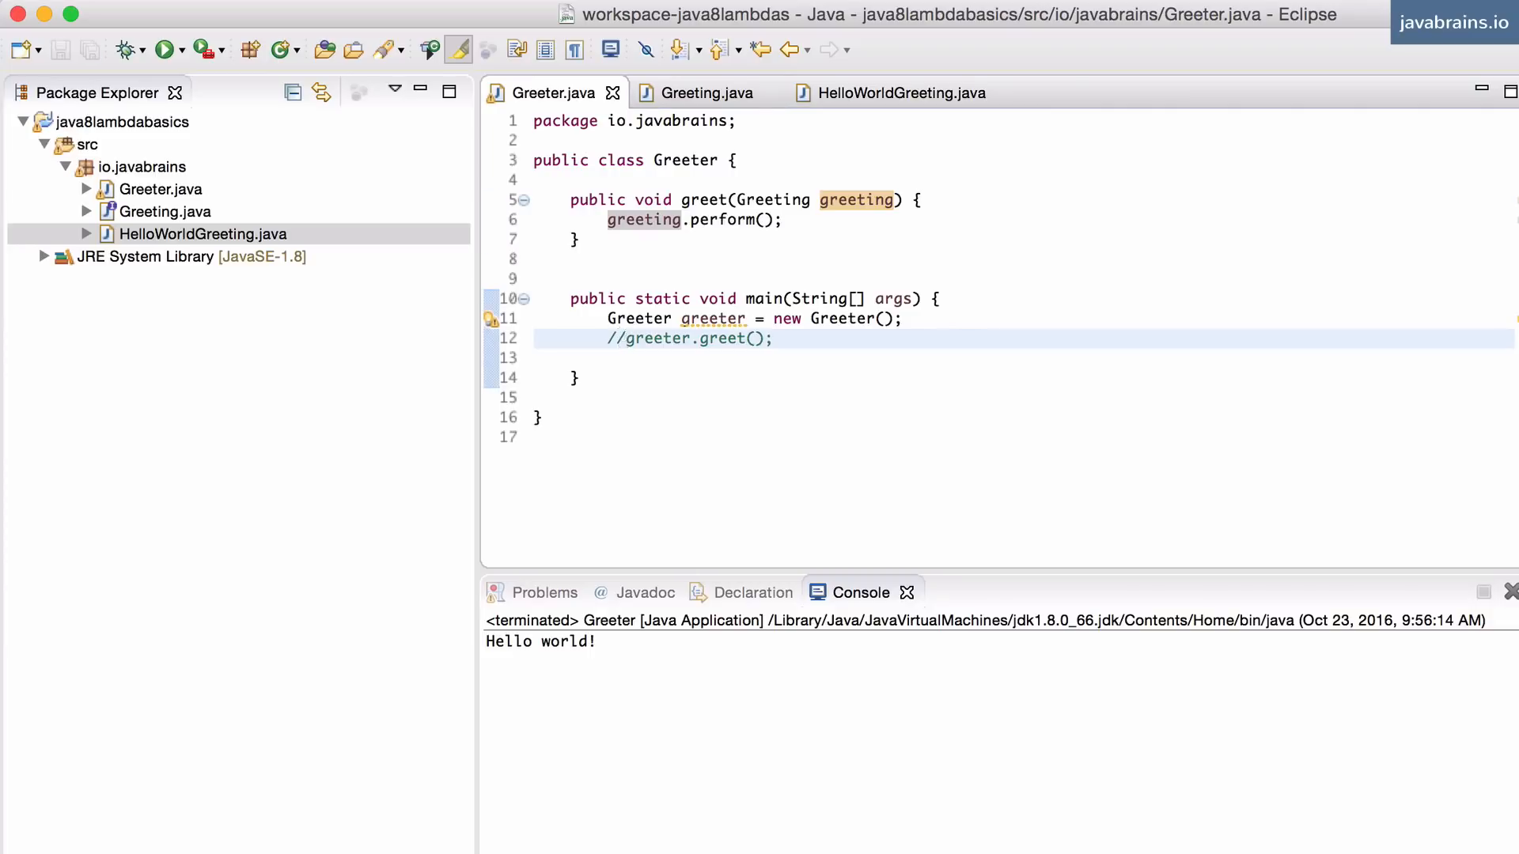
- Declare a HelloWorldGreeting instance in main and pass helloWorldGreeting to greeter.greet
type("HelloWorldGreeting helloWorldGreeting = new HelloWorldGreeting();")
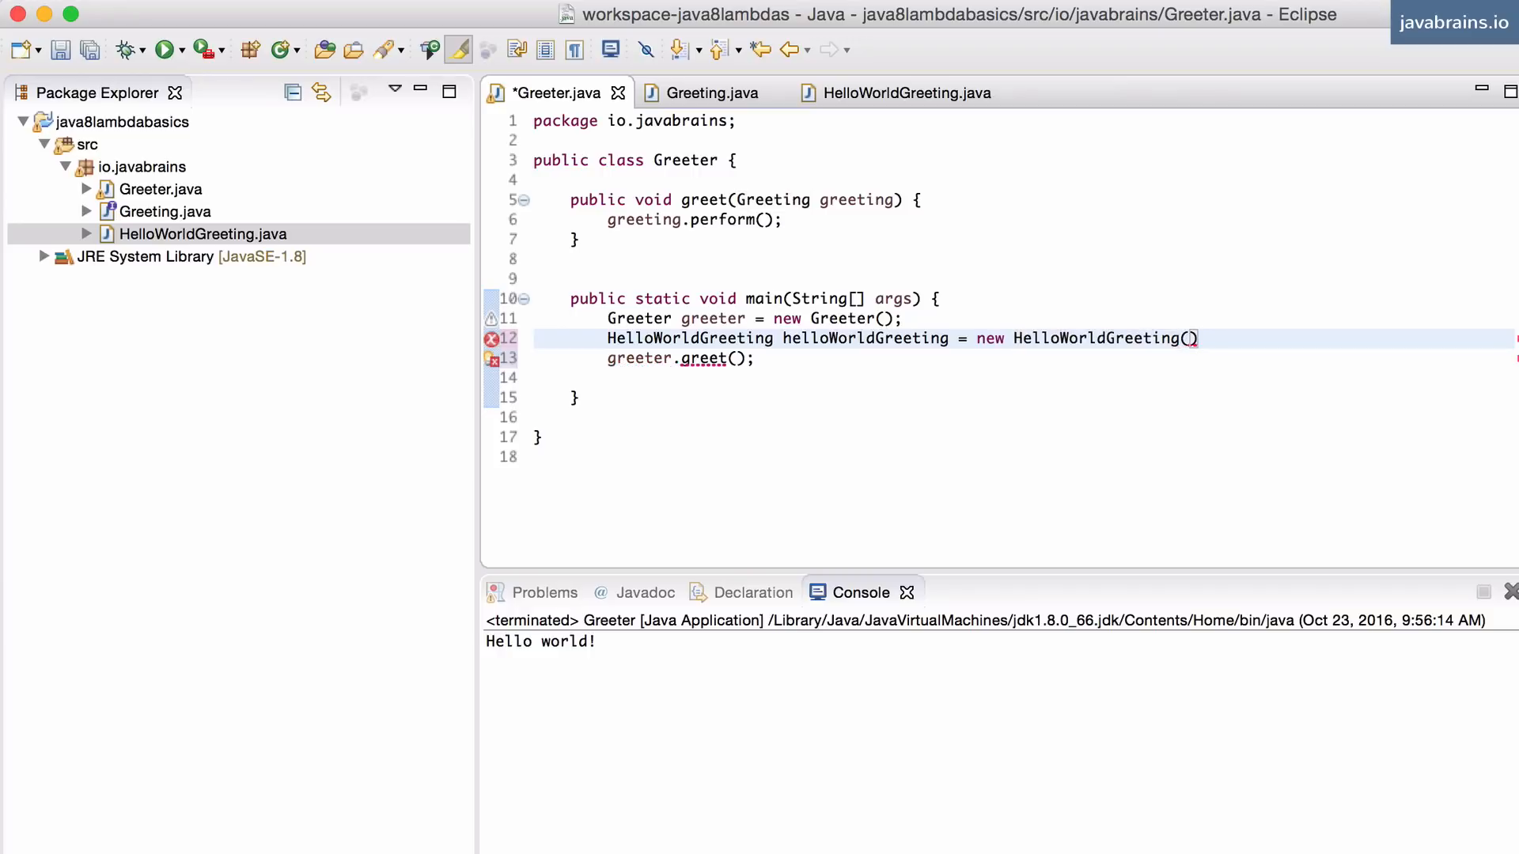
type("helloWorldGreeting")
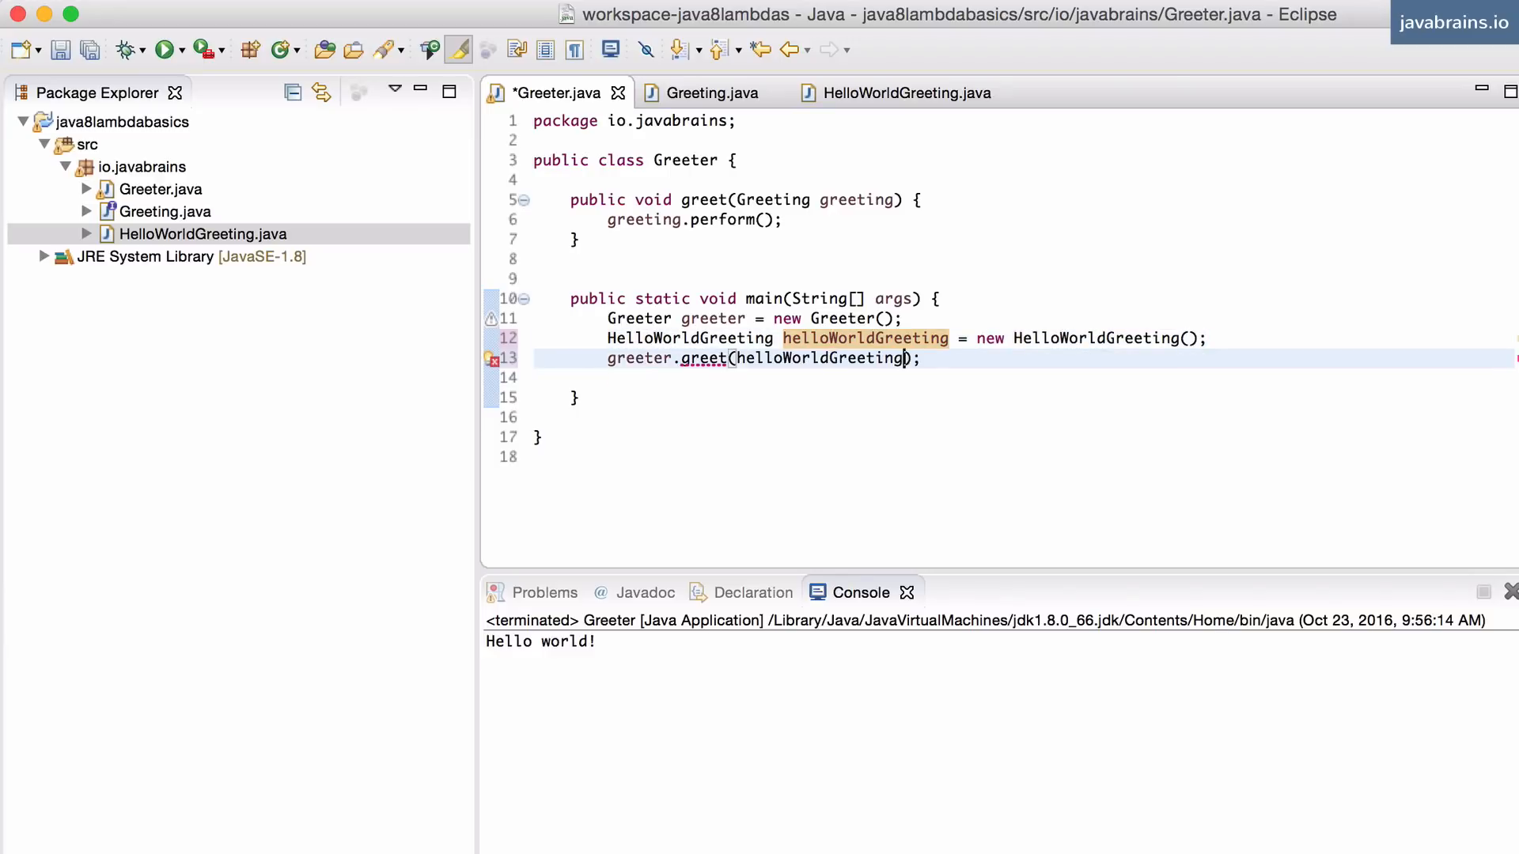